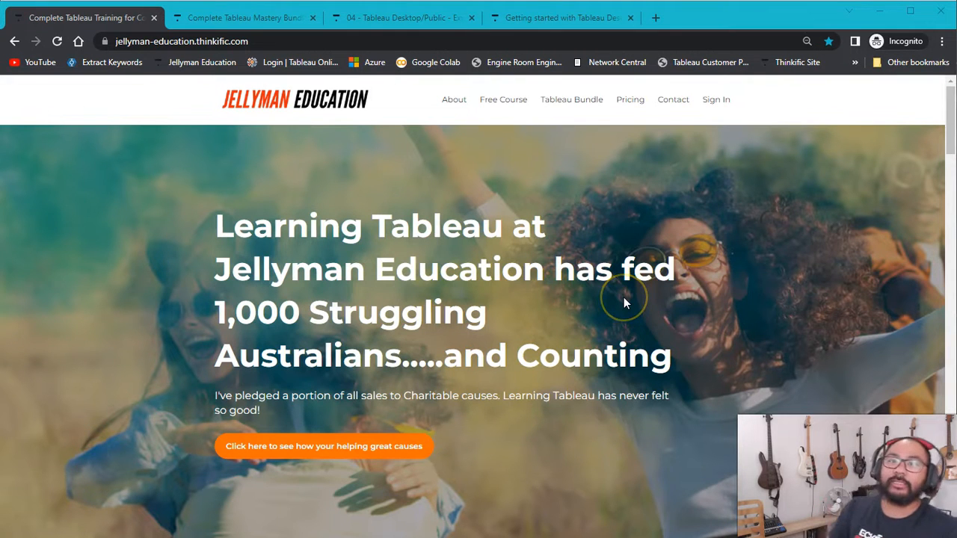
{"action": "mouse_move", "coordinate": [625, 303]}
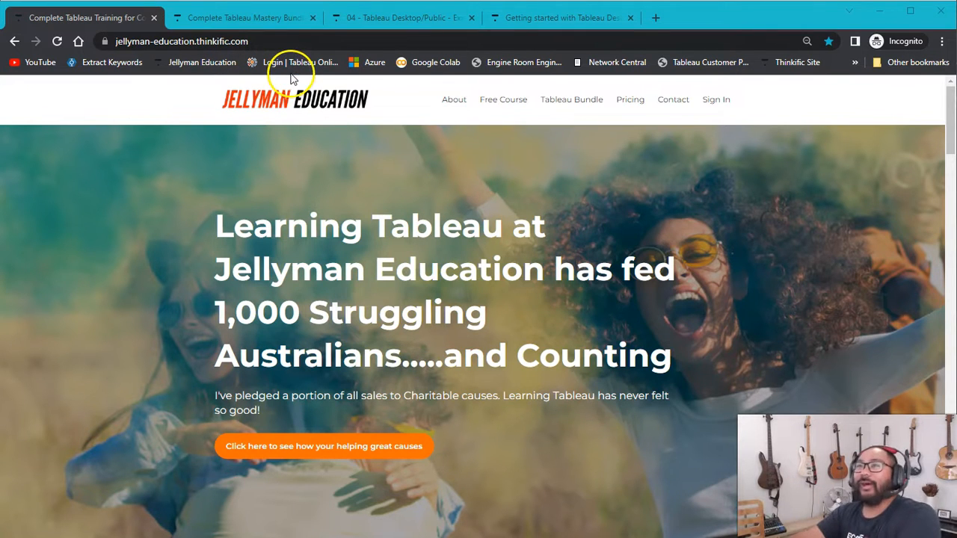
{"action": "mouse_move", "coordinate": [341, 207]}
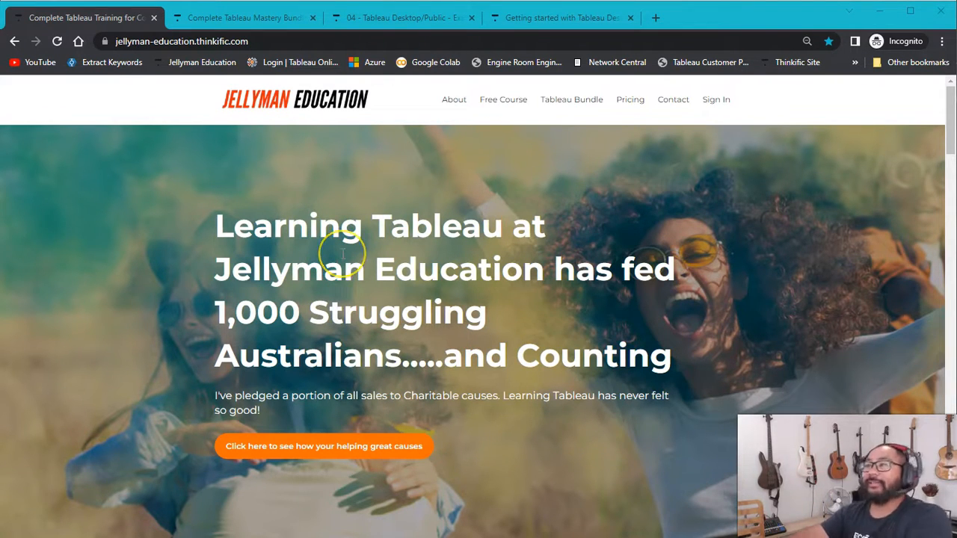
{"action": "mouse_move", "coordinate": [342, 257]}
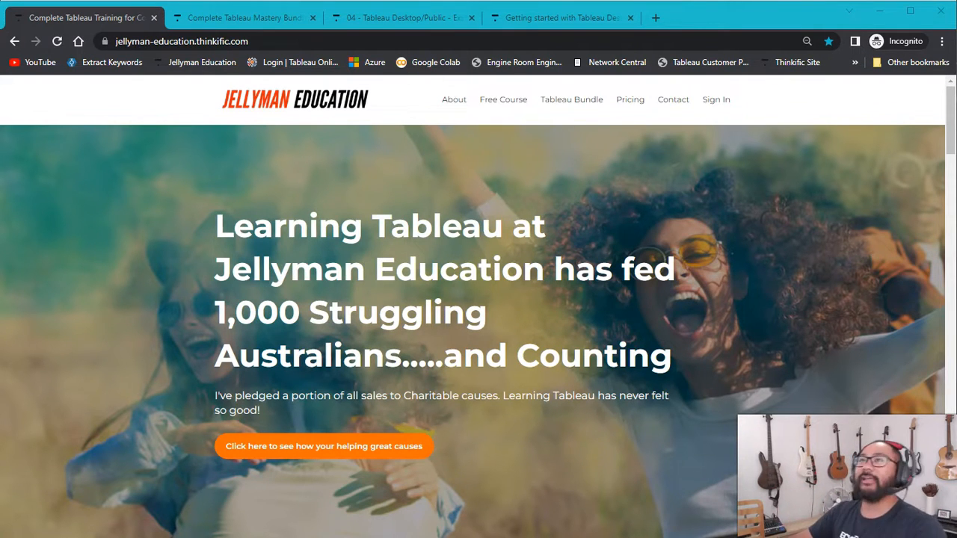
{"action": "mouse_move", "coordinate": [427, 157]}
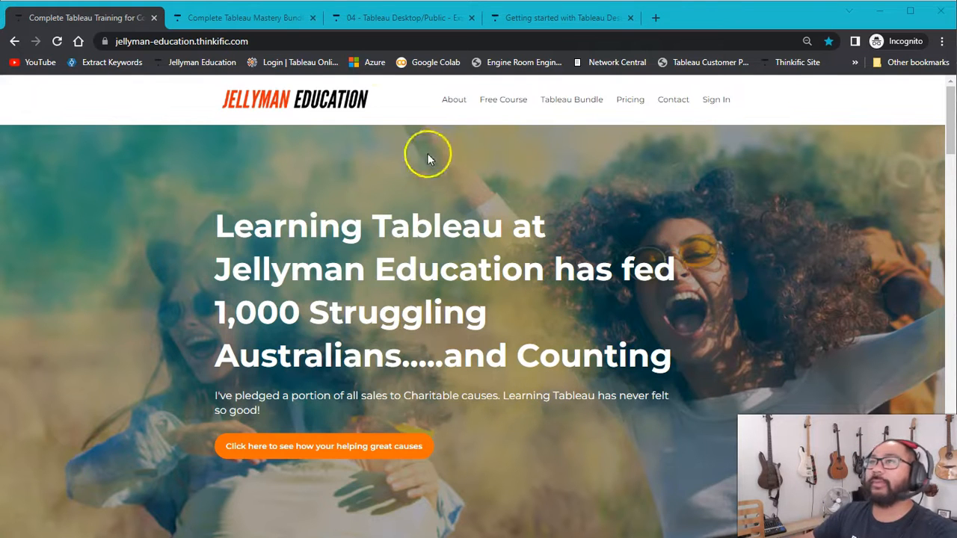
{"action": "mouse_move", "coordinate": [407, 135]}
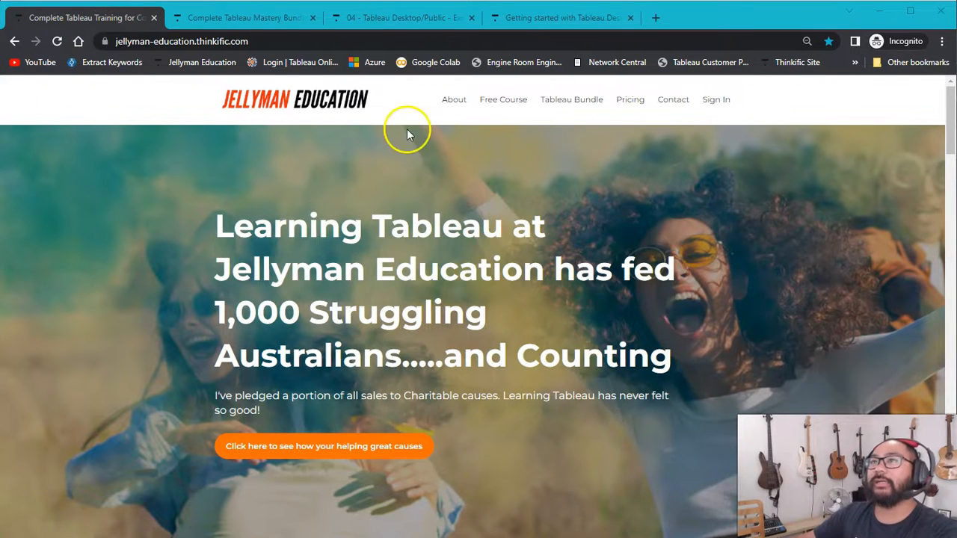
{"action": "mouse_move", "coordinate": [571, 98]}
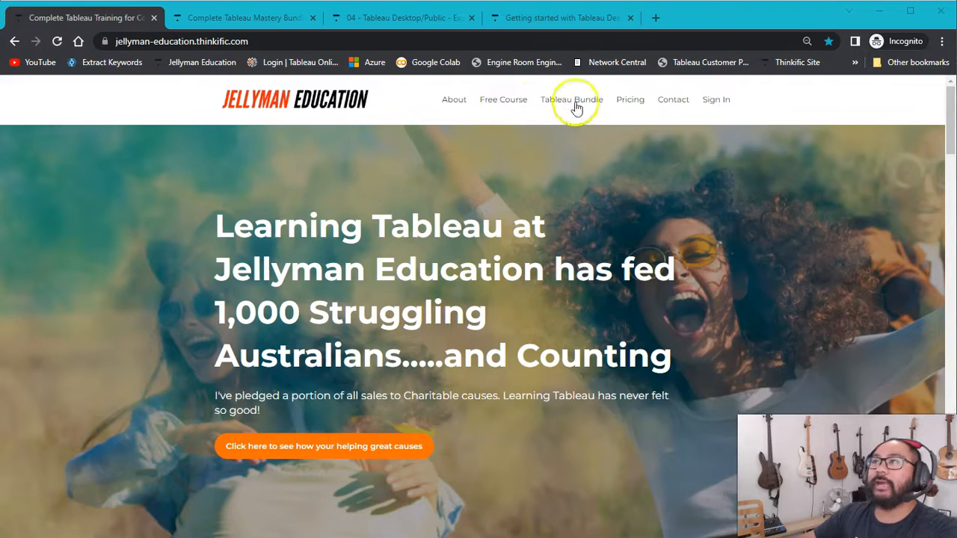
Review the Complete Tableau Mastery Bundle and the Tableau Desktop for Experts course page
{"action": "left_click", "coordinate": [572, 99]}
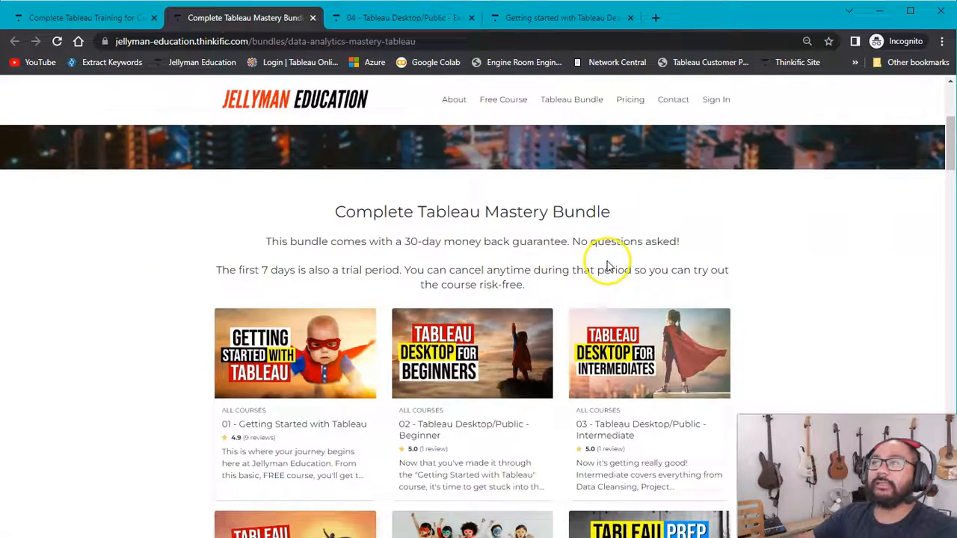
{"action": "scroll", "scroll_direction": "down", "scroll_amount": 3}
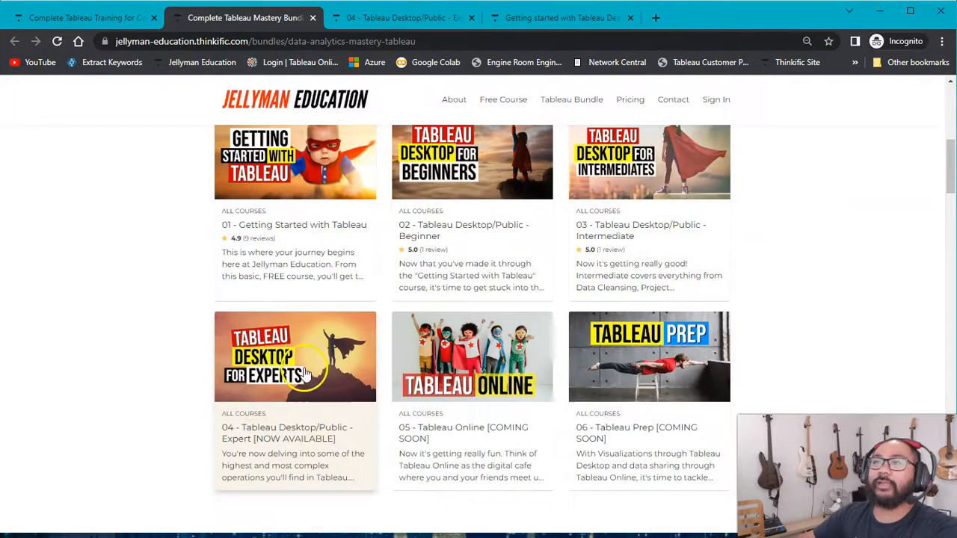
{"action": "left_click", "coordinate": [296, 356]}
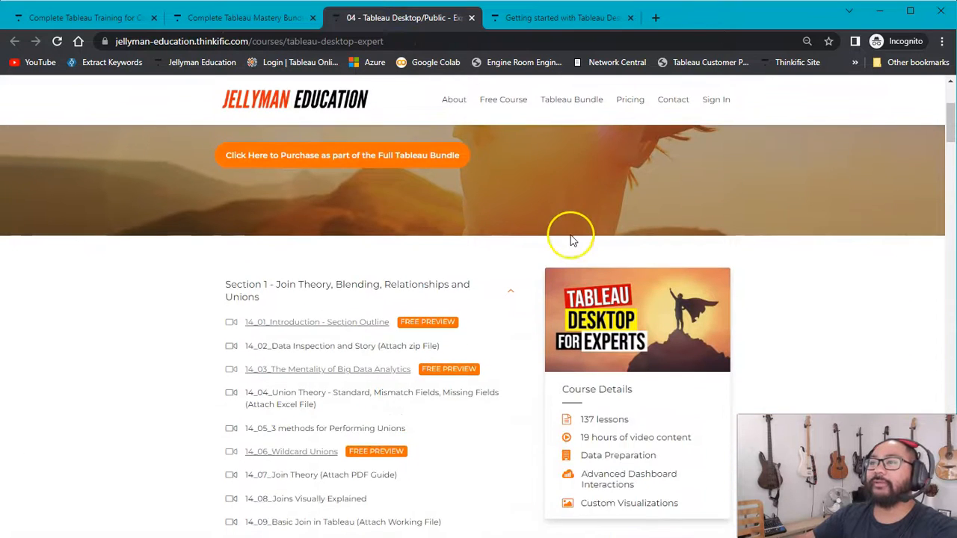
{"action": "scroll", "scroll_direction": "down", "scroll_amount": 3}
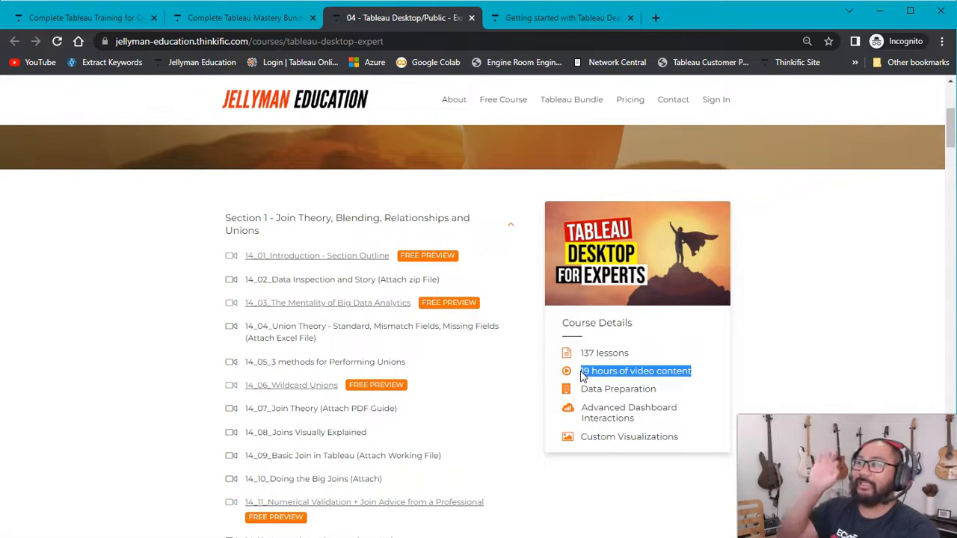
{"action": "mouse_move", "coordinate": [745, 227]}
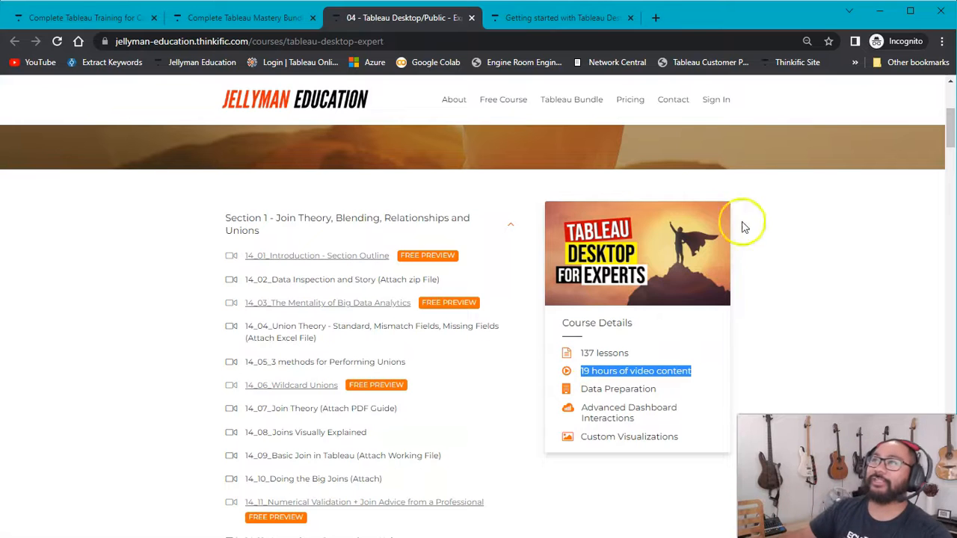
View the free Getting Started with Tableau course page
{"action": "left_click", "coordinate": [557, 18]}
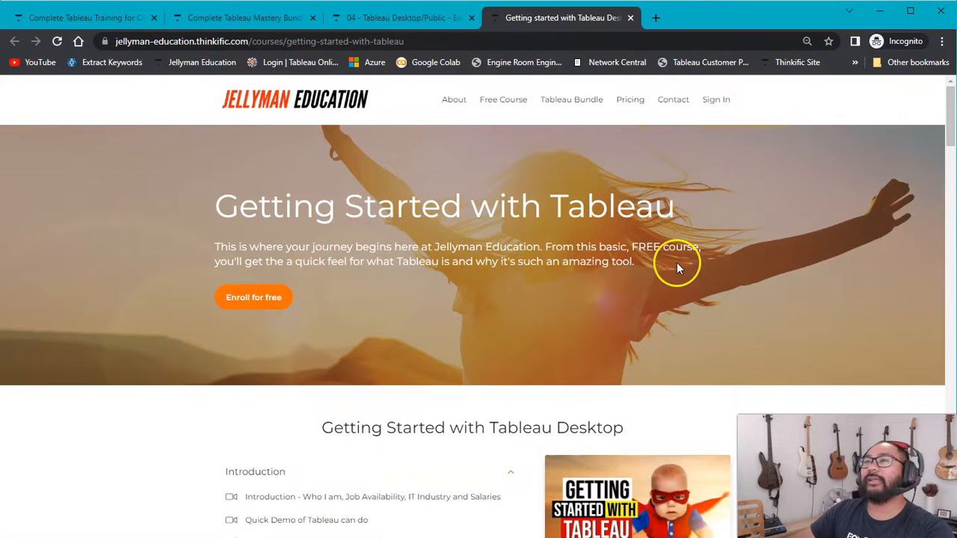
{"action": "mouse_move", "coordinate": [655, 287]}
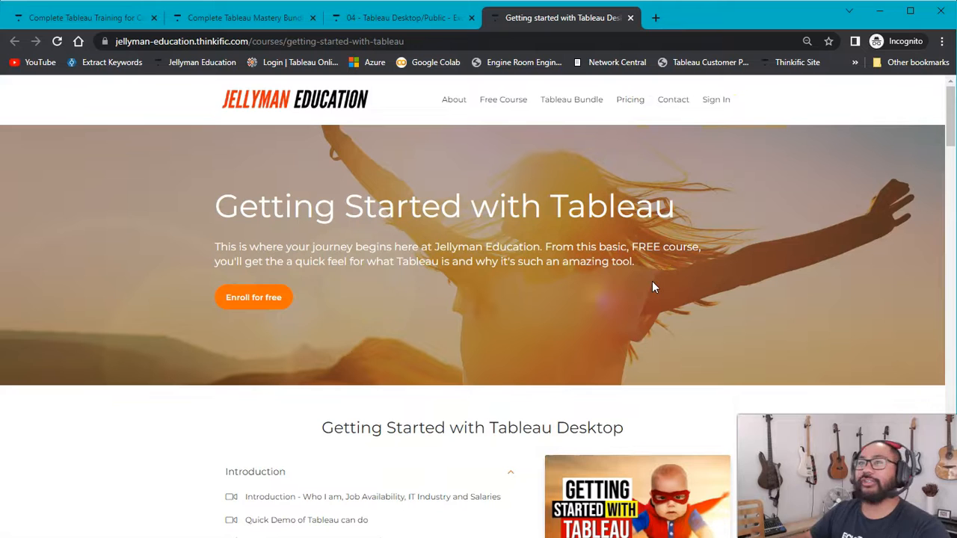
{"action": "mouse_move", "coordinate": [657, 146]}
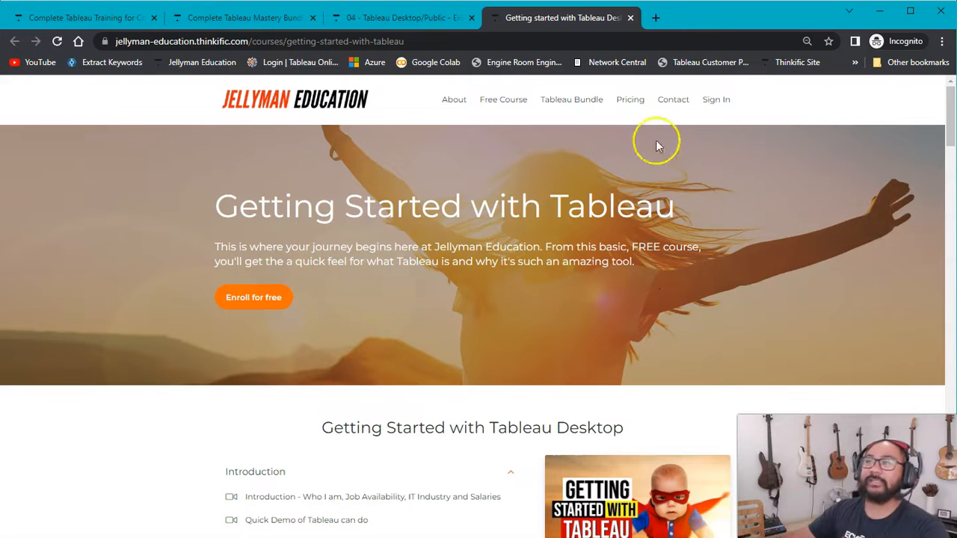
{"action": "scroll", "scroll_direction": "down", "scroll_amount": 3}
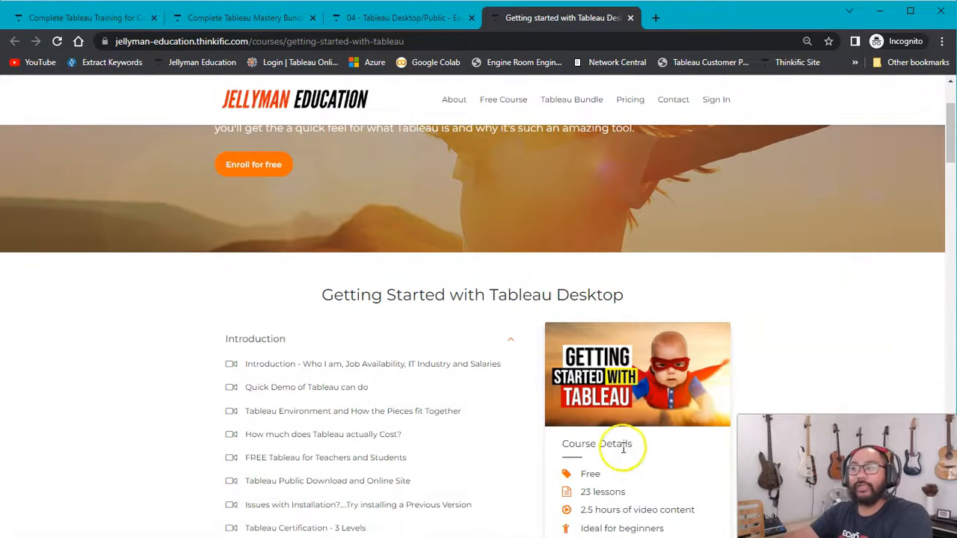
{"action": "scroll", "scroll_direction": "up", "scroll_amount": 3}
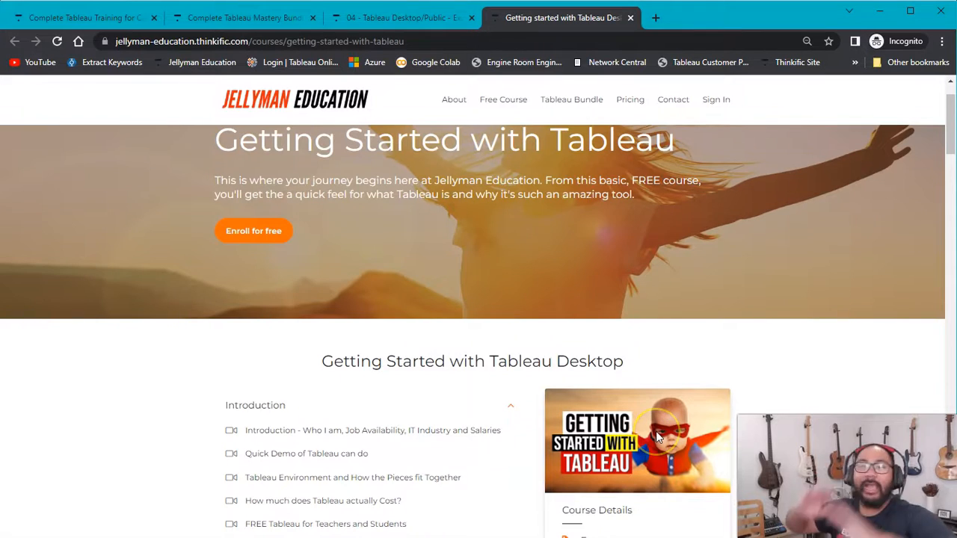
{"action": "mouse_move", "coordinate": [686, 452]}
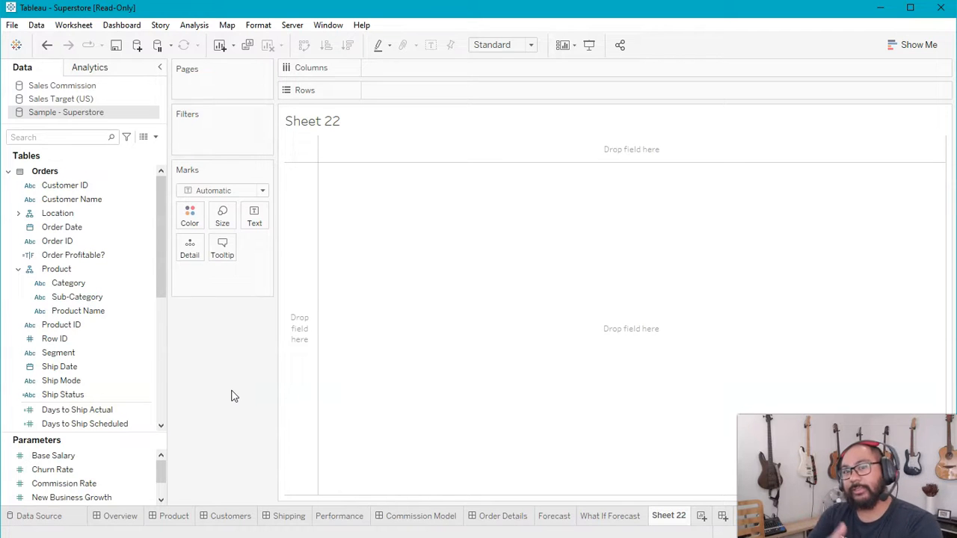
{"action": "mouse_move", "coordinate": [619, 481]}
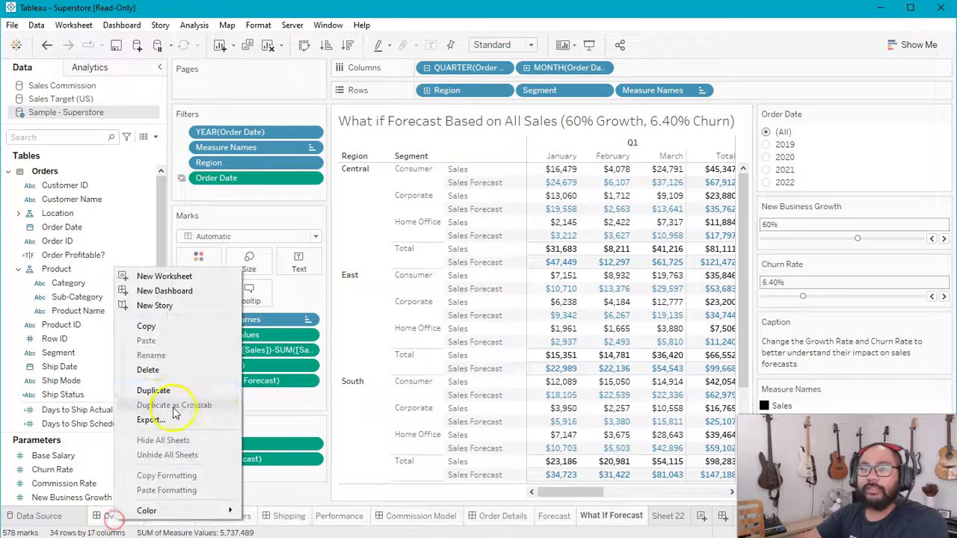
Delete the old worksheets from the Superstore workbook, leaving only a blank Sheet 1
{"action": "left_click", "coordinate": [165, 275]}
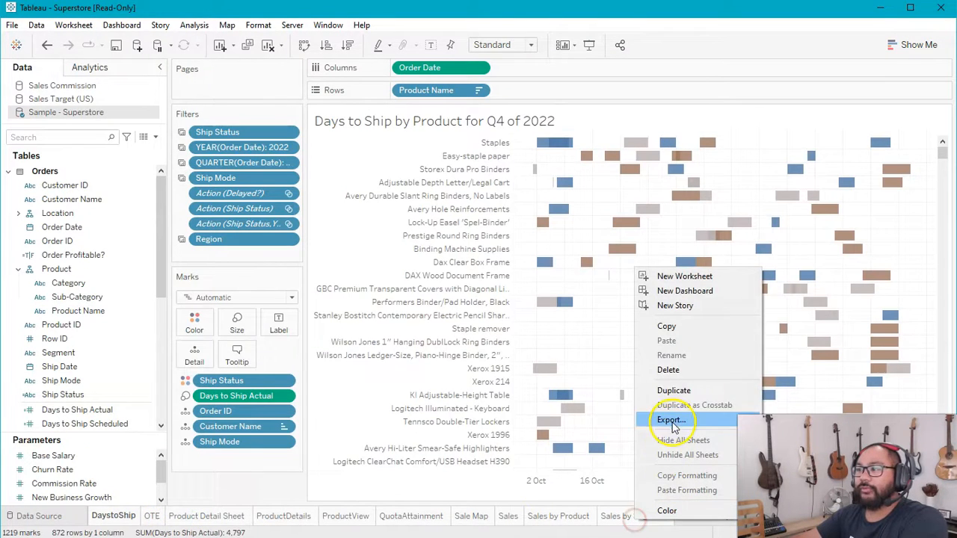
{"action": "left_click", "coordinate": [368, 516]}
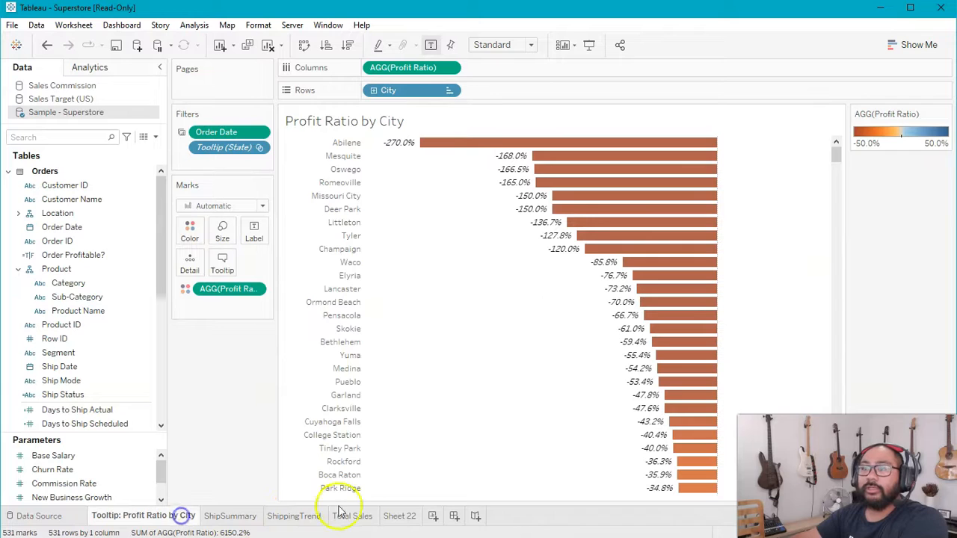
{"action": "left_click", "coordinate": [399, 516]}
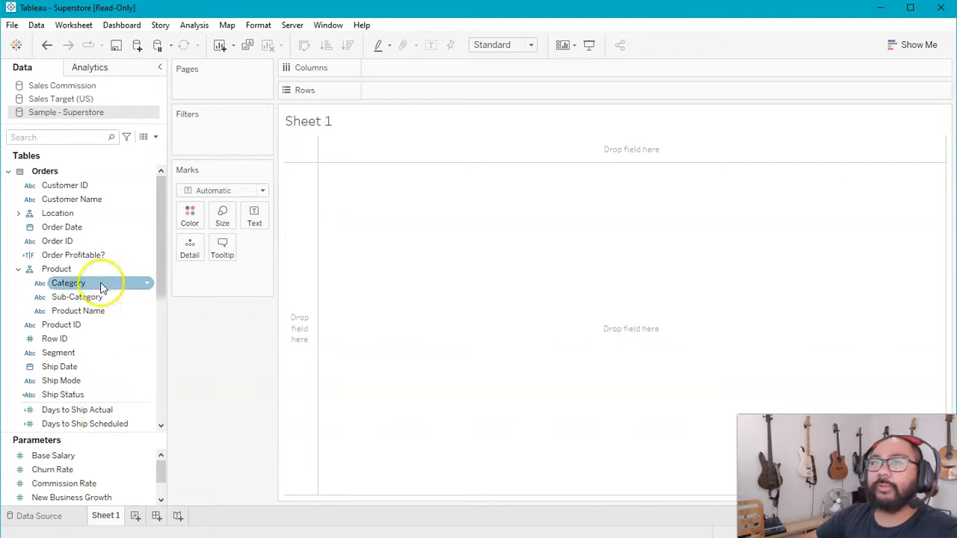
Lay out Sub-Category rows by Segment columns with Sales shown as a square heat map
{"action": "left_click_drag", "start_coordinate": [69, 282], "coordinate": [407, 149]}
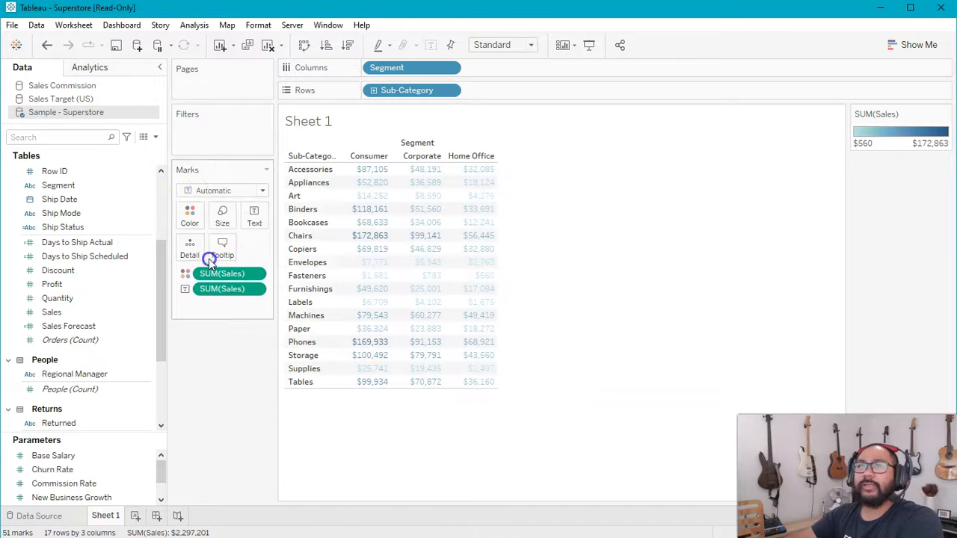
{"action": "left_click", "coordinate": [212, 190]}
{"action": "type", "text": "Left"}
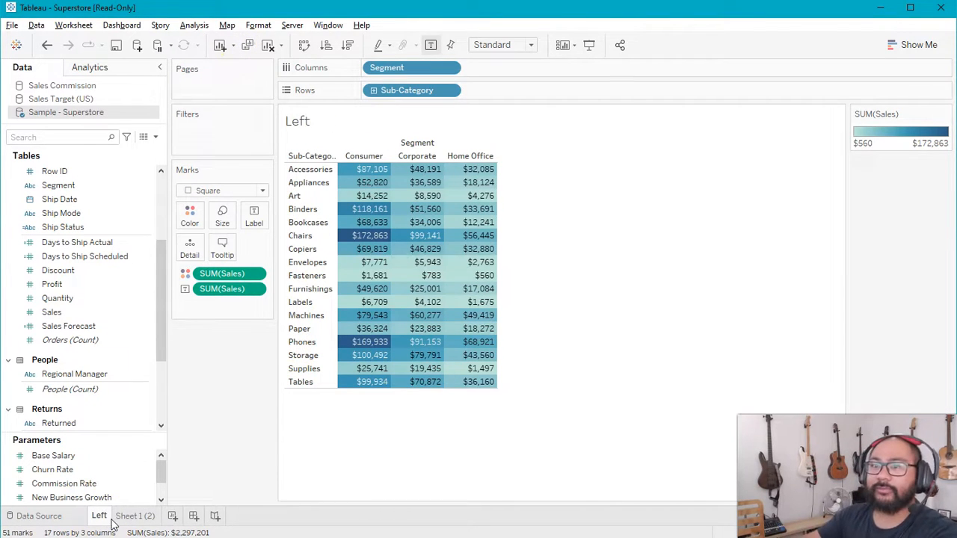
Rename the copy Right and place Left and Right on Dashboard 1 with the legend container removed
{"action": "left_click", "coordinate": [125, 516]}
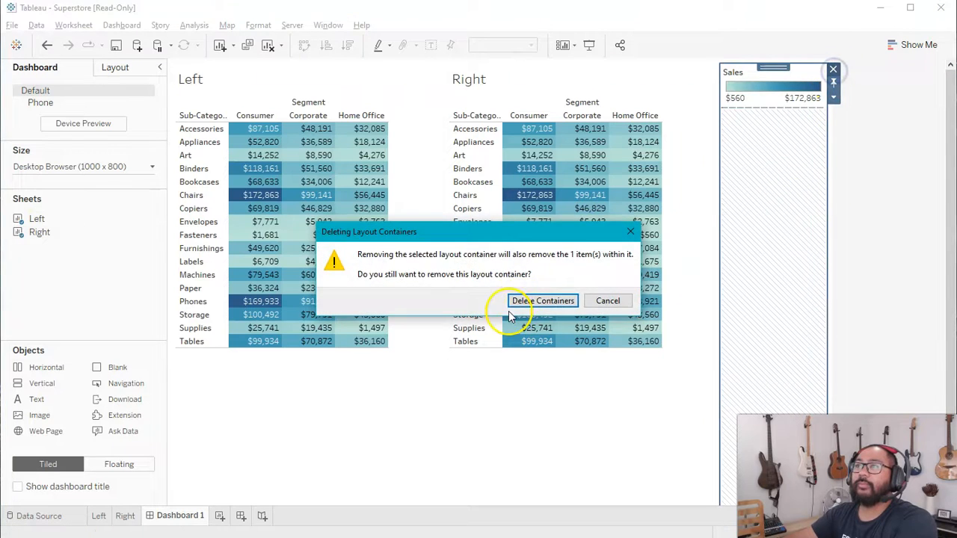
{"action": "left_click", "coordinate": [542, 300]}
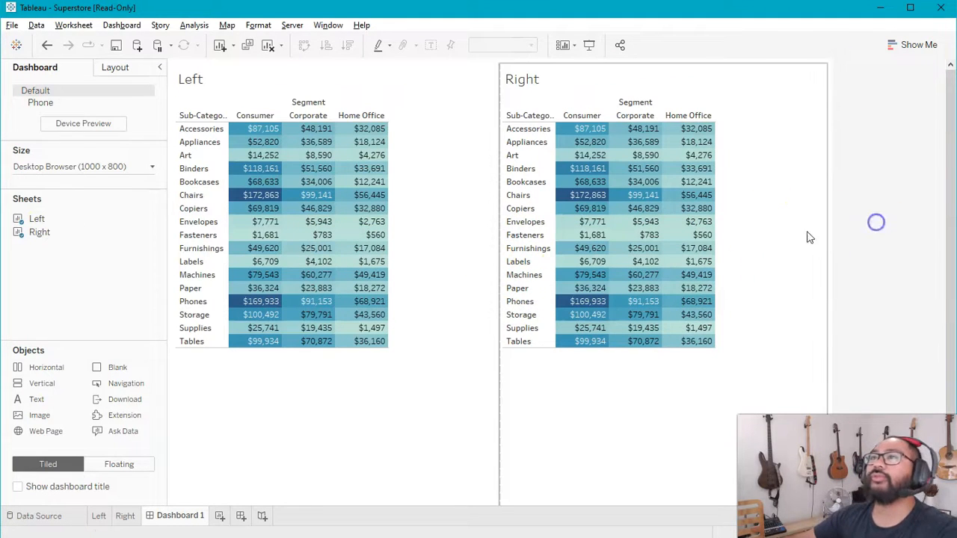
{"action": "left_click", "coordinate": [299, 224]}
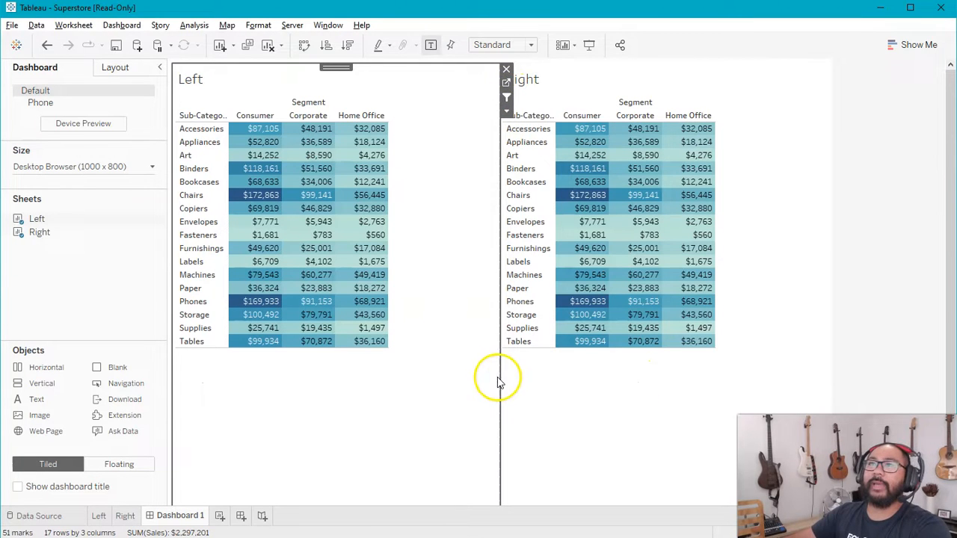
{"action": "mouse_move", "coordinate": [262, 195]}
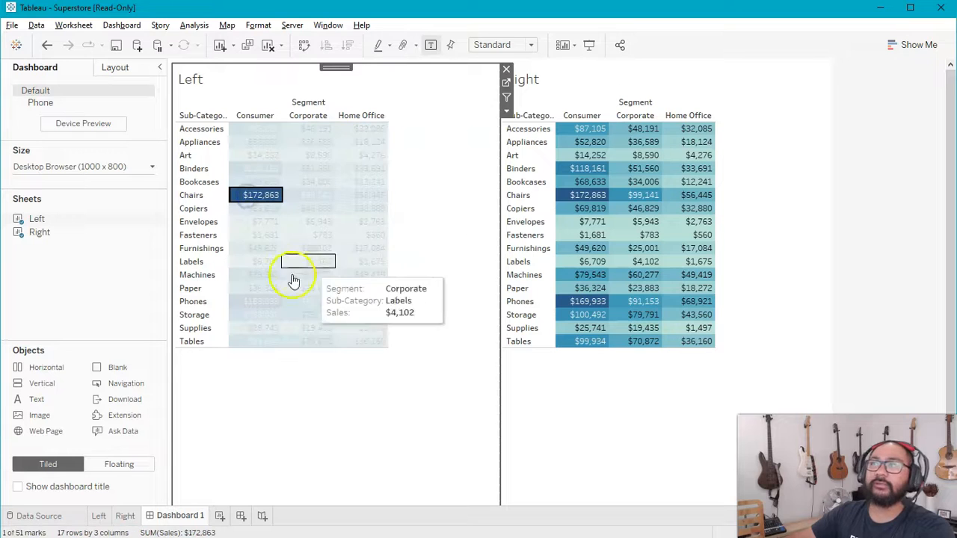
{"action": "mouse_move", "coordinate": [260, 194]}
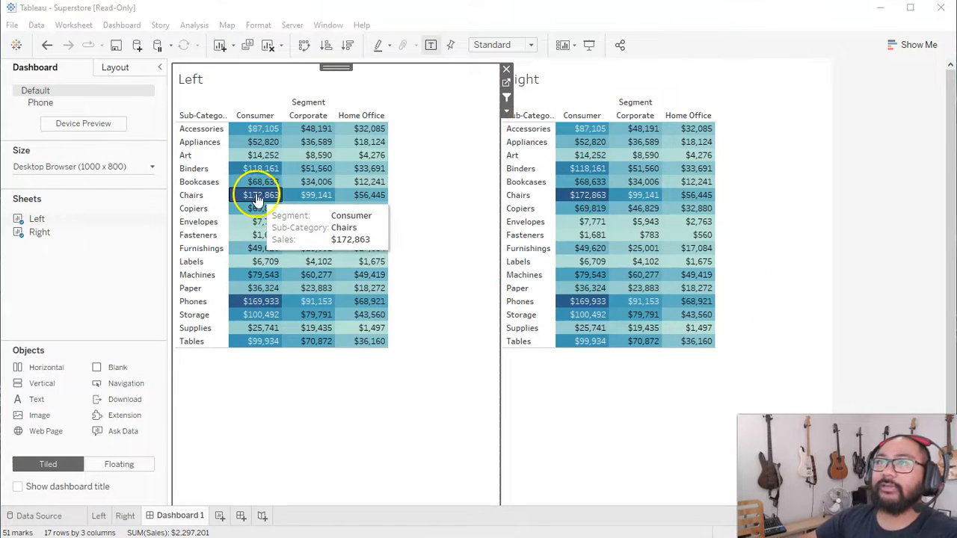
{"action": "left_click", "coordinate": [260, 194]}
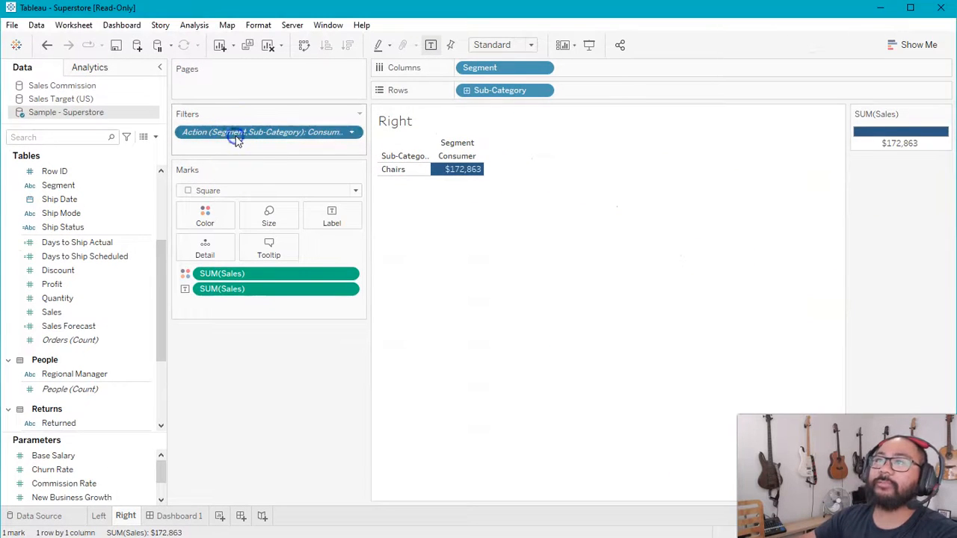
{"action": "double_click", "coordinate": [260, 132]}
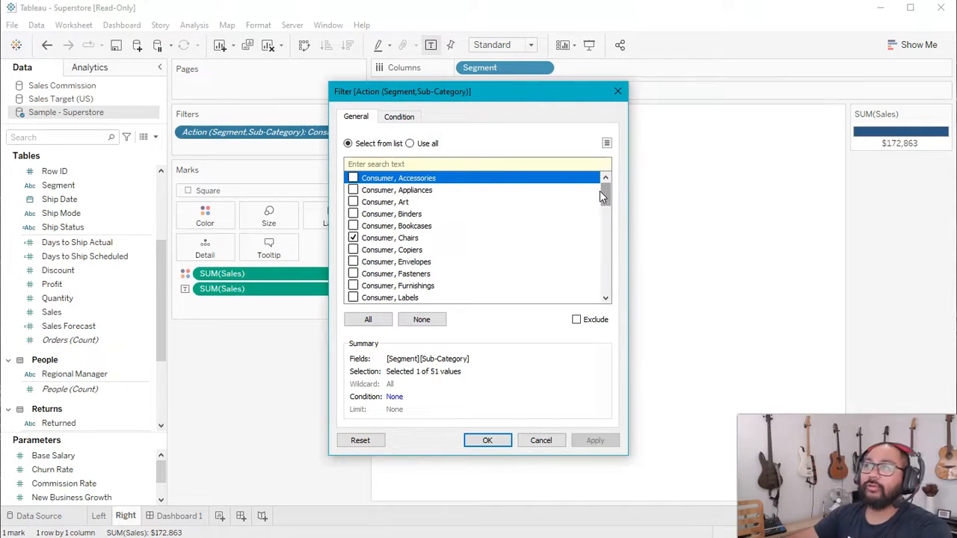
{"action": "scroll", "scroll_direction": "down", "scroll_amount": 3}
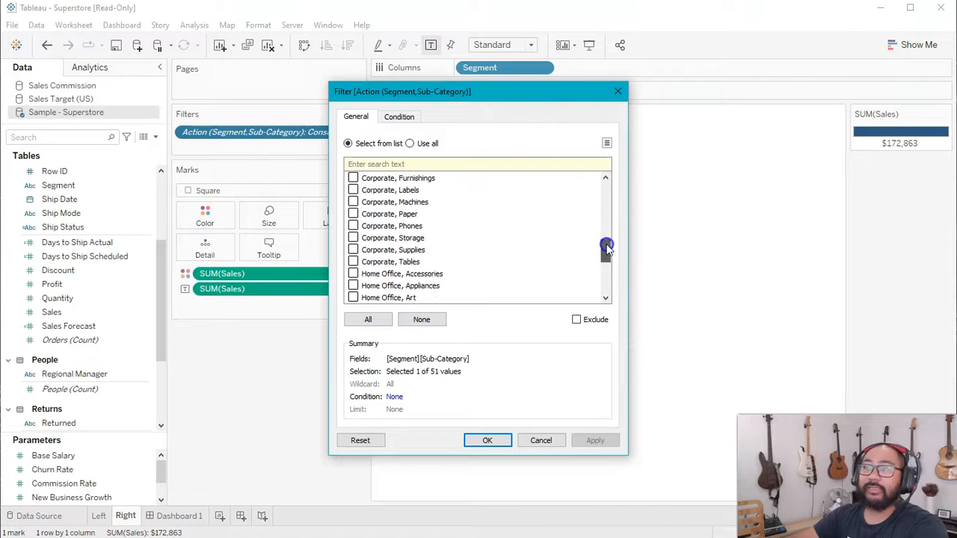
{"action": "scroll", "scroll_direction": "down", "scroll_amount": 3}
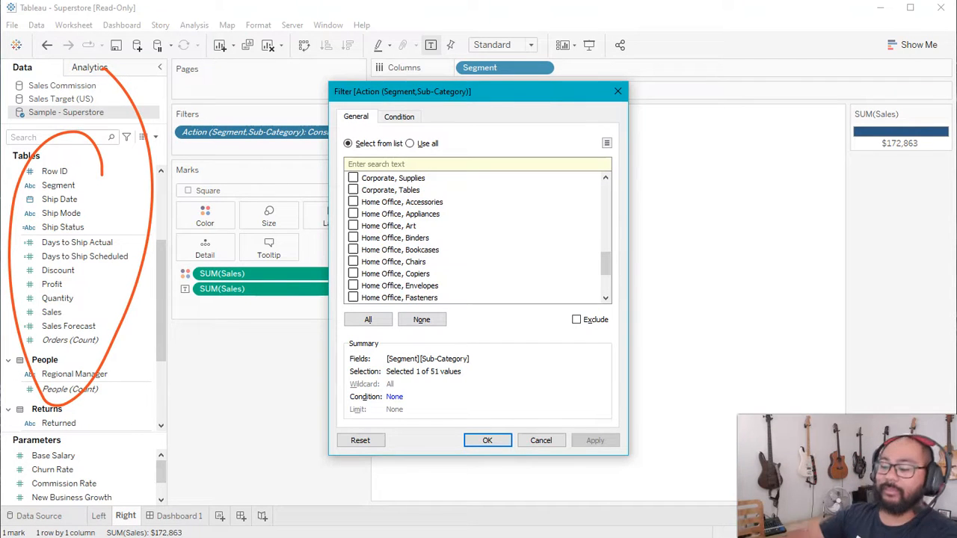
{"action": "left_click", "coordinate": [488, 440]}
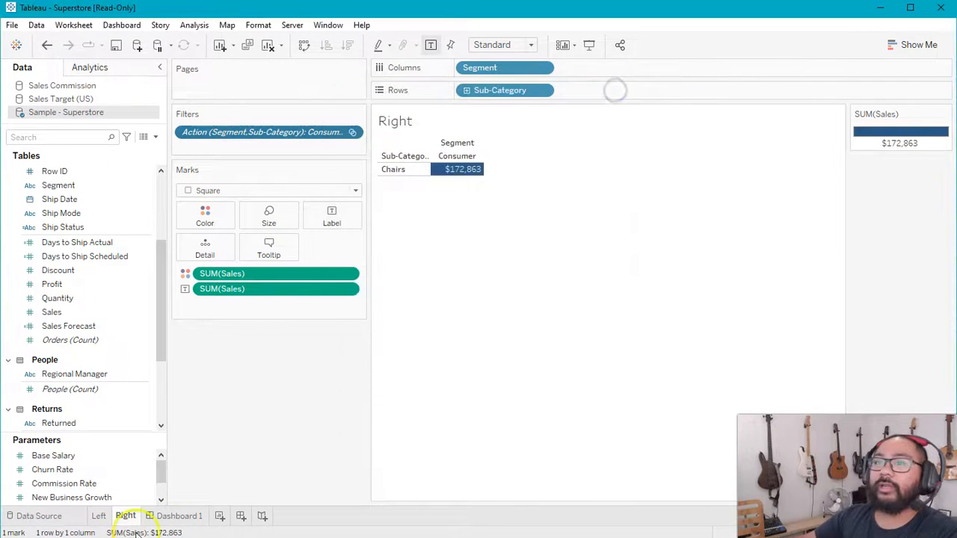
Return to Dashboard 1 showing the Left and Right heat maps with all Sales values
{"action": "left_click", "coordinate": [180, 516]}
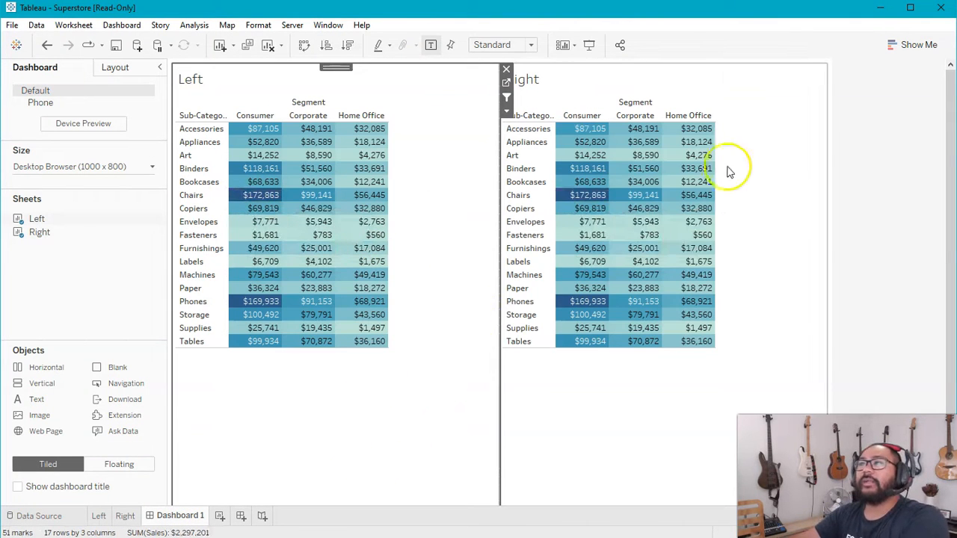
{"action": "mouse_move", "coordinate": [589, 183]}
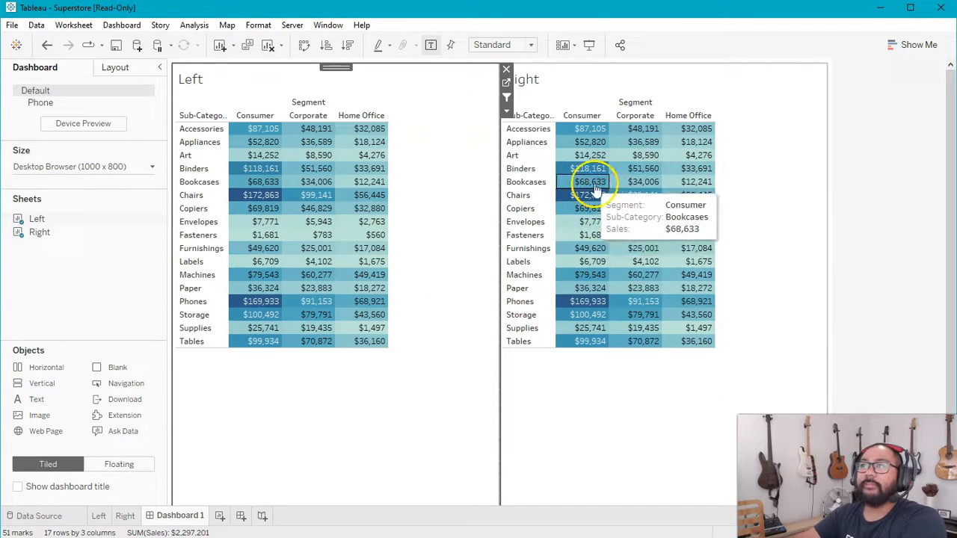
{"action": "mouse_move", "coordinate": [260, 194]}
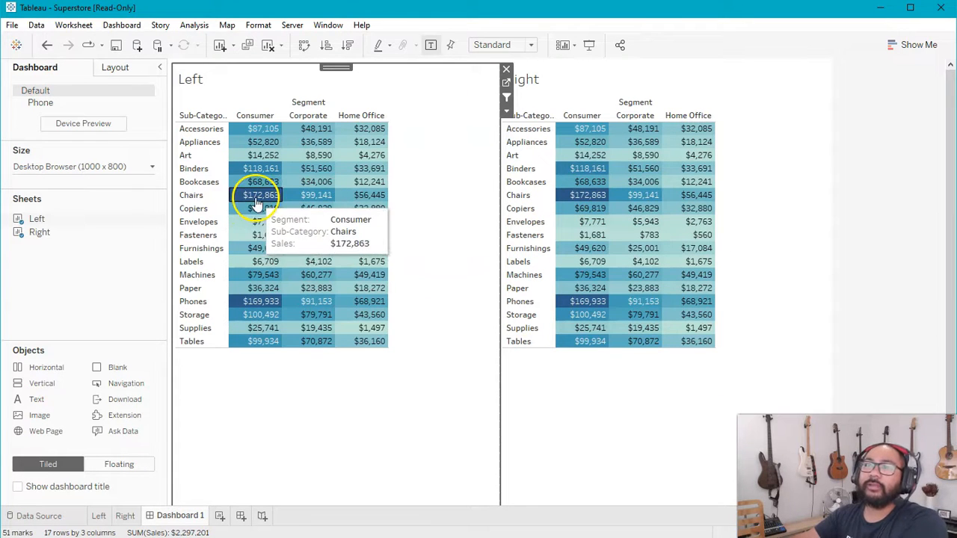
{"action": "mouse_move", "coordinate": [306, 194]}
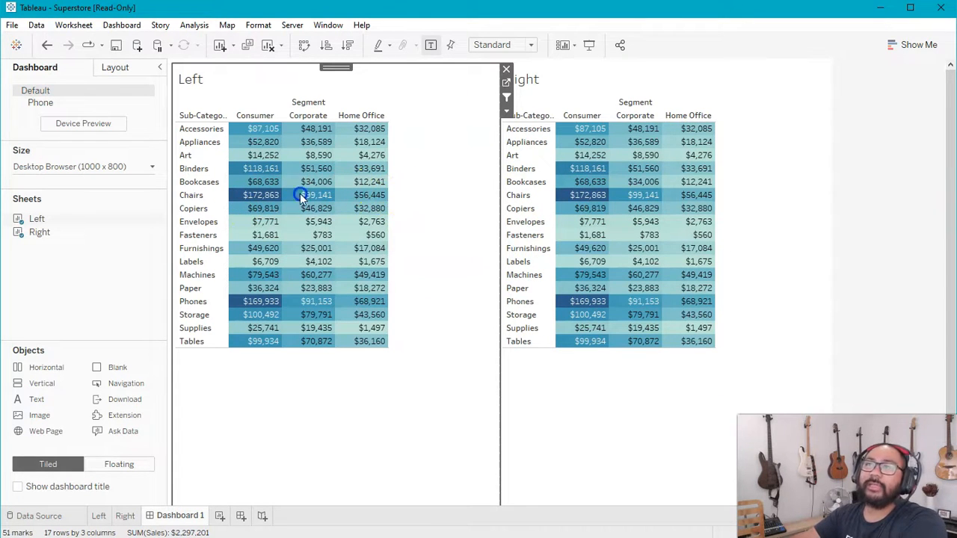
{"action": "mouse_move", "coordinate": [314, 195]}
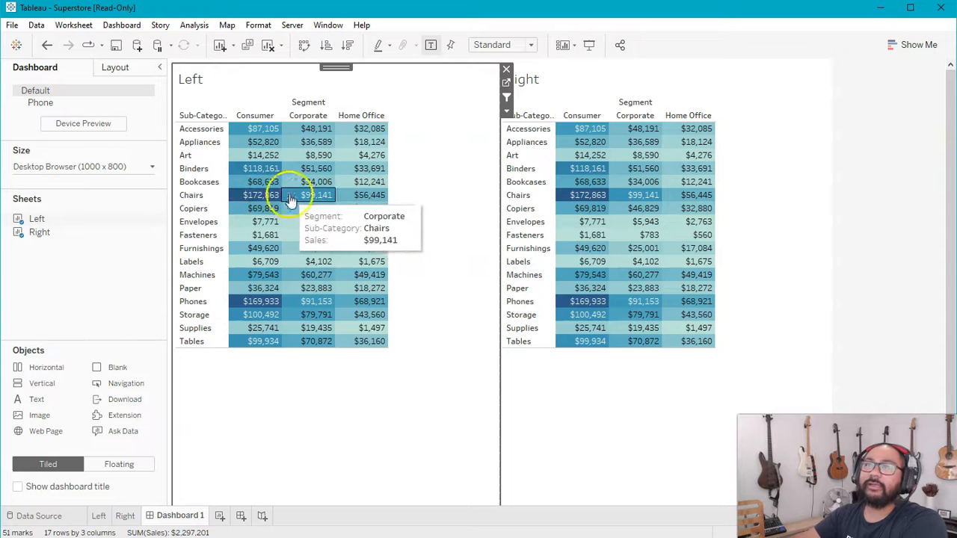
{"action": "mouse_move", "coordinate": [643, 168]}
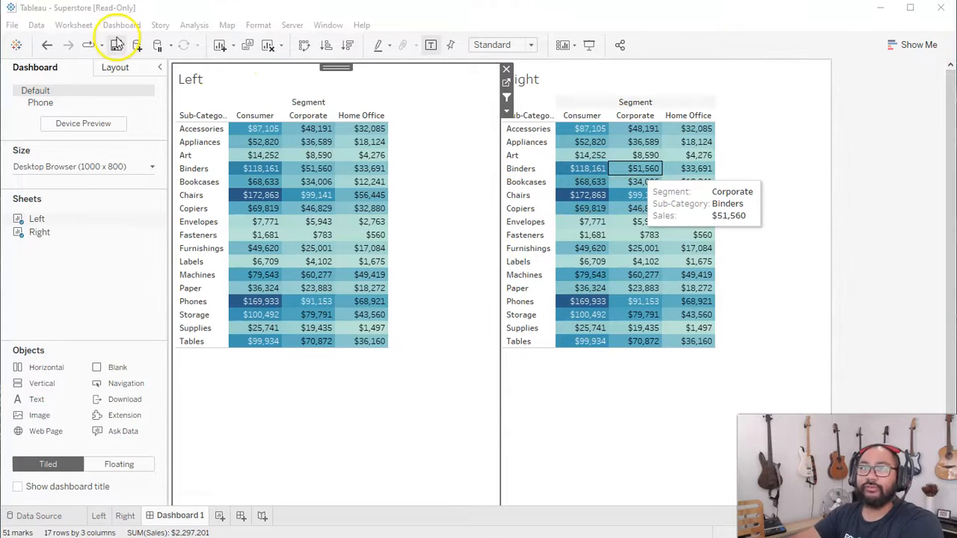
Edit the generated Filter 1 action via Dashboard > Actions
{"action": "left_click", "coordinate": [121, 24]}
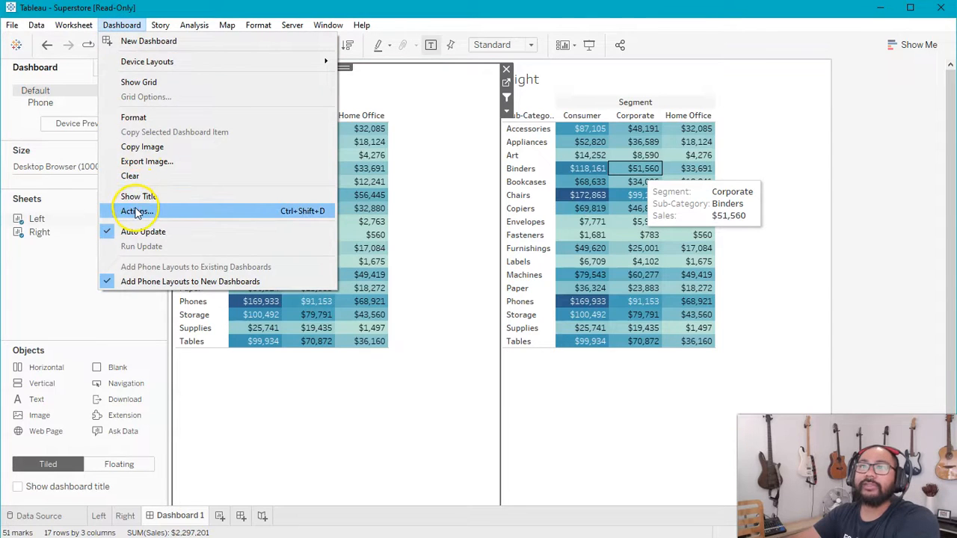
{"action": "left_click", "coordinate": [137, 210]}
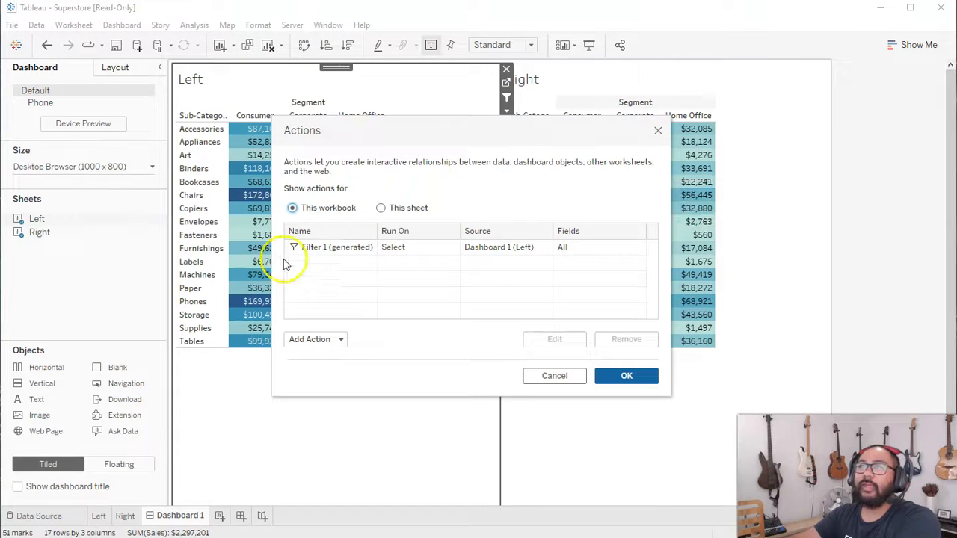
{"action": "left_click", "coordinate": [336, 247]}
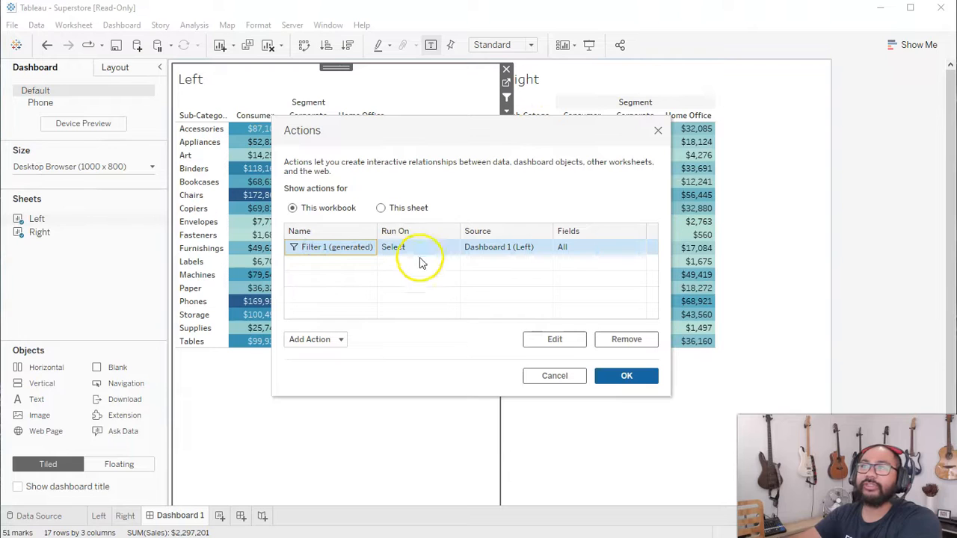
{"action": "left_click", "coordinate": [555, 338]}
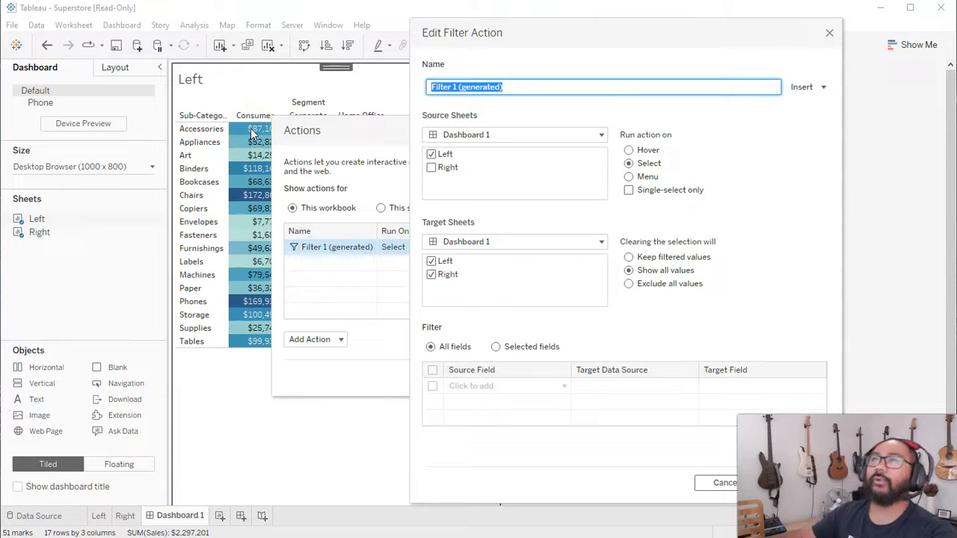
{"action": "mouse_move", "coordinate": [529, 359]}
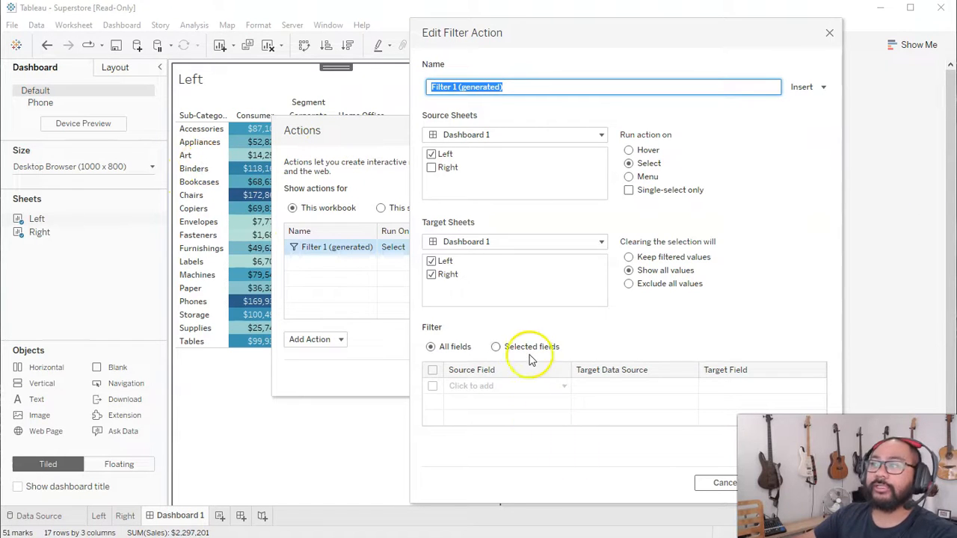
Restrict Filter 1 to Selected fields with Sub-Category only and confirm with OK
{"action": "left_click", "coordinate": [496, 347]}
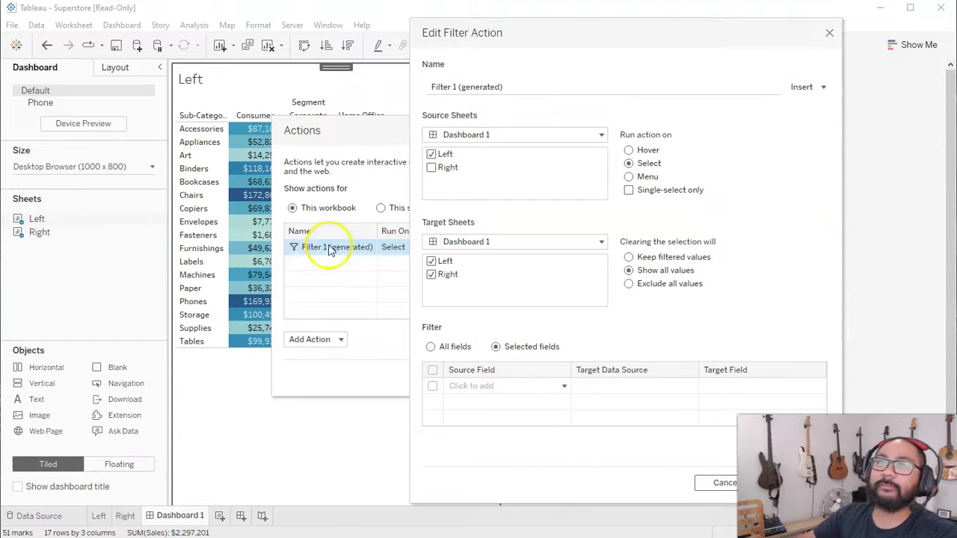
{"action": "mouse_move", "coordinate": [486, 247]}
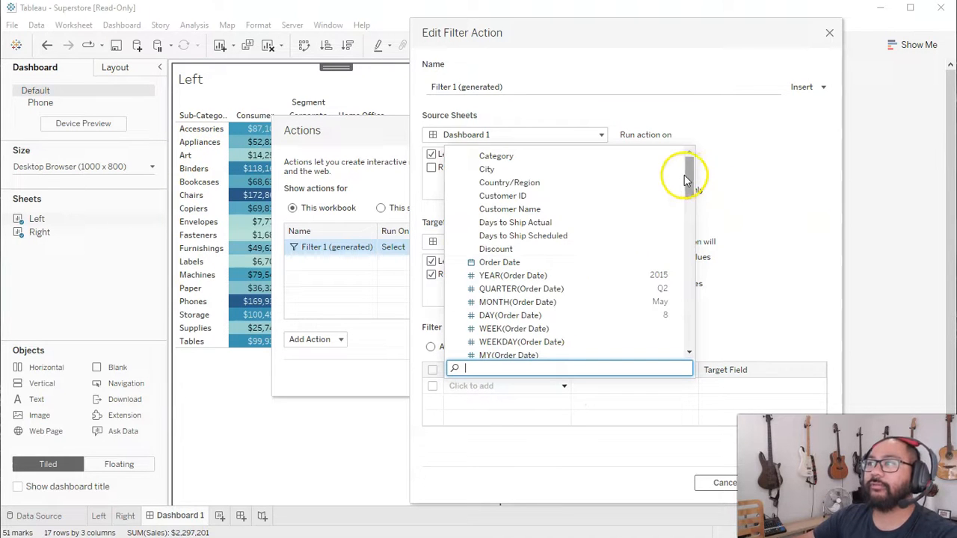
{"action": "scroll", "scroll_direction": "down", "scroll_amount": 3}
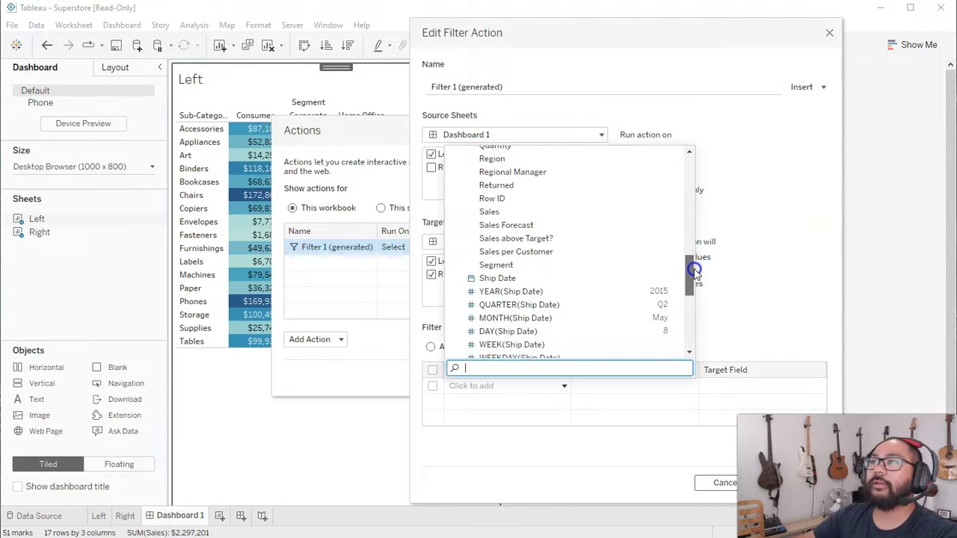
{"action": "scroll", "scroll_direction": "down", "scroll_amount": 3}
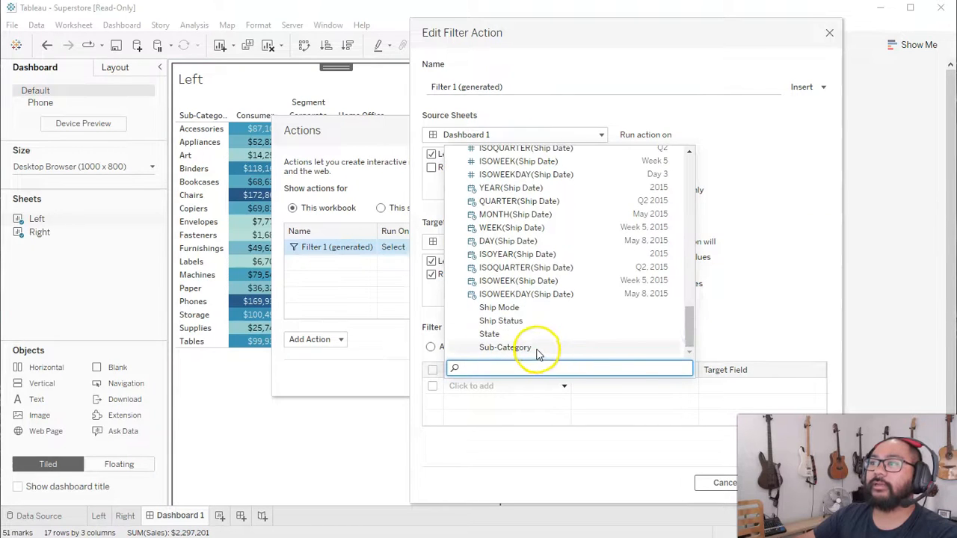
{"action": "left_click", "coordinate": [506, 347]}
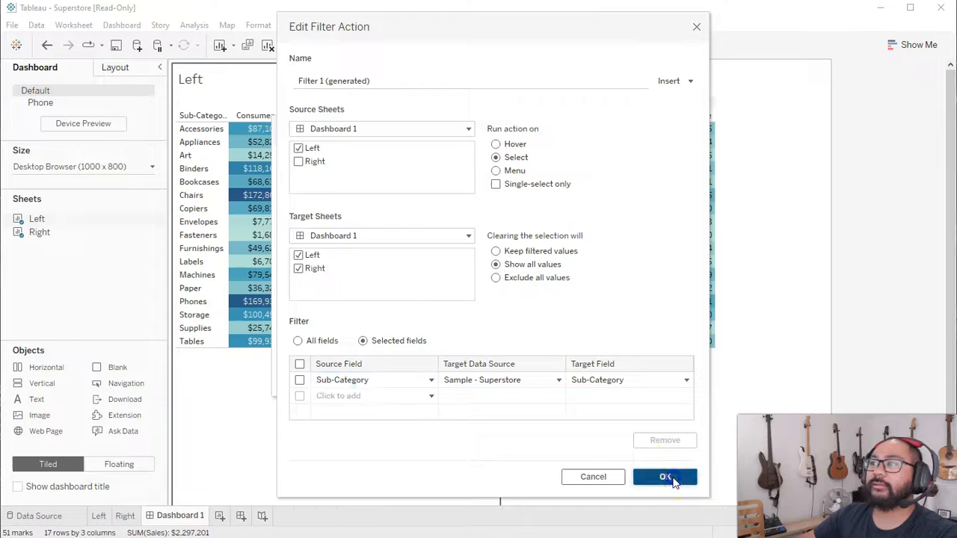
{"action": "left_click", "coordinate": [664, 477]}
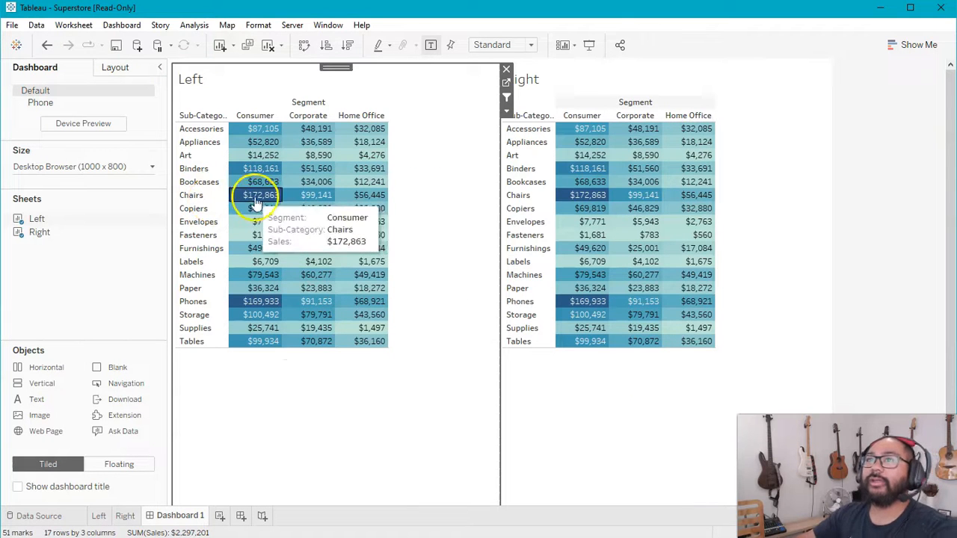
{"action": "mouse_move", "coordinate": [461, 213]}
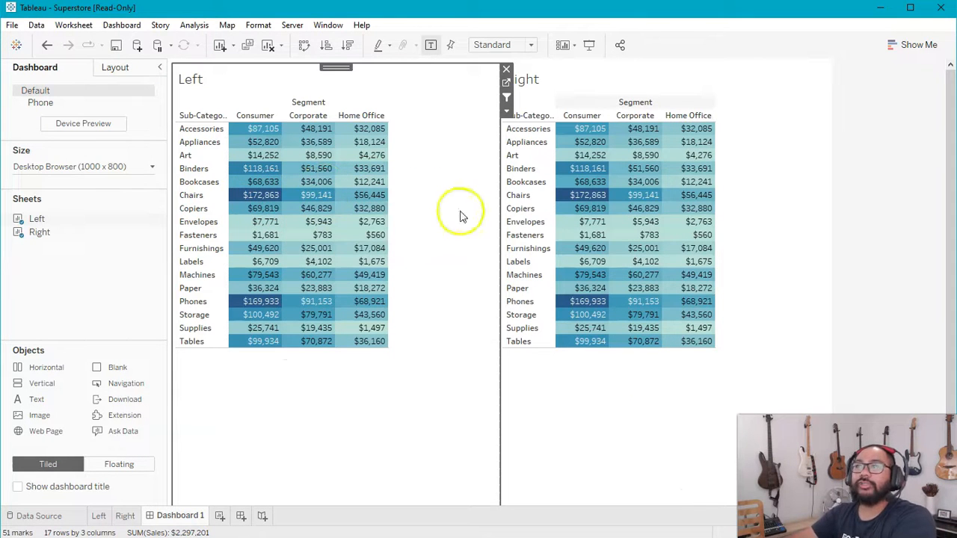
{"action": "mouse_move", "coordinate": [686, 195]}
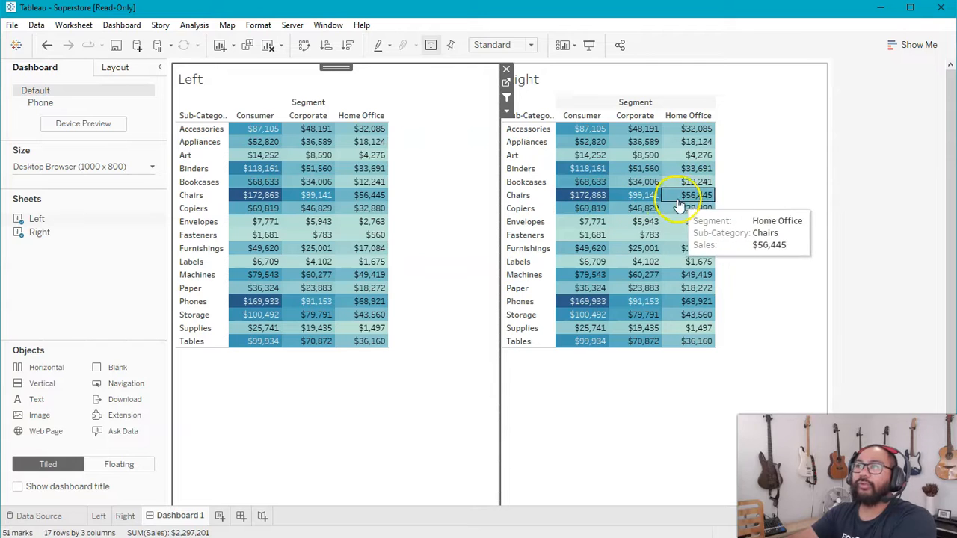
{"action": "mouse_move", "coordinate": [527, 185]}
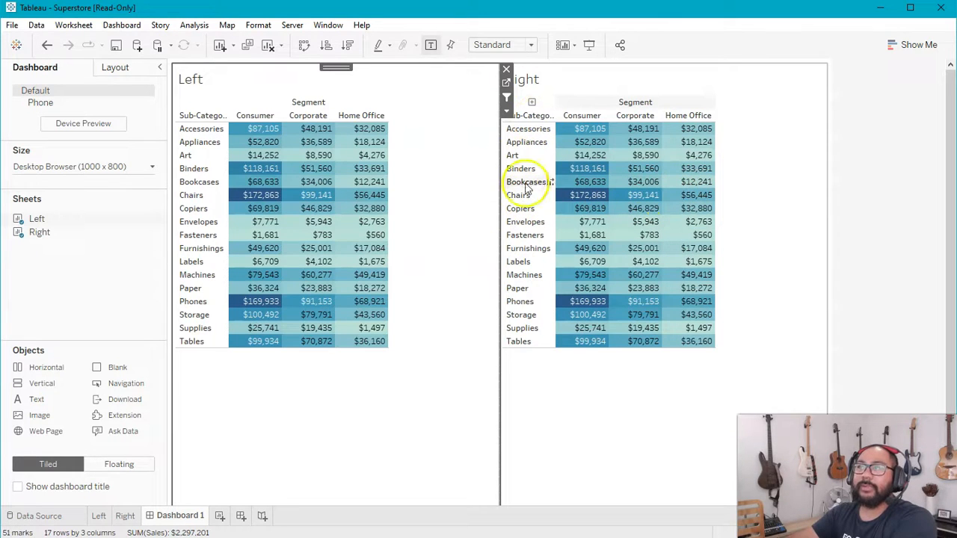
{"action": "mouse_move", "coordinate": [306, 194]}
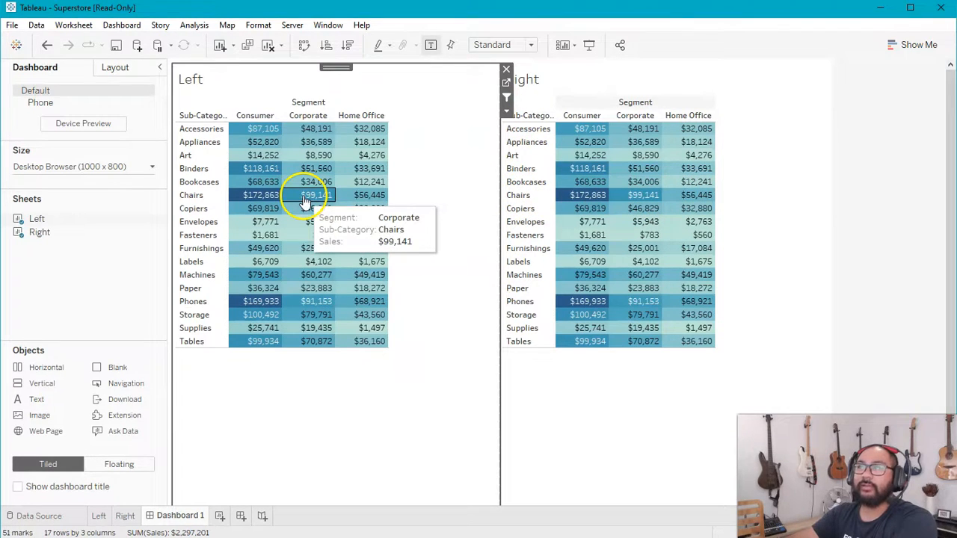
{"action": "left_click", "coordinate": [314, 194]}
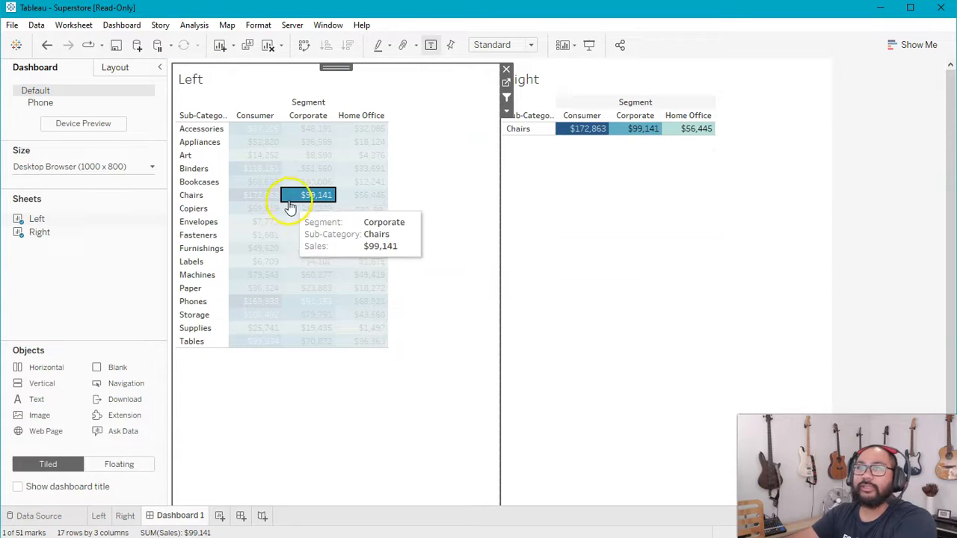
{"action": "left_click", "coordinate": [257, 194]}
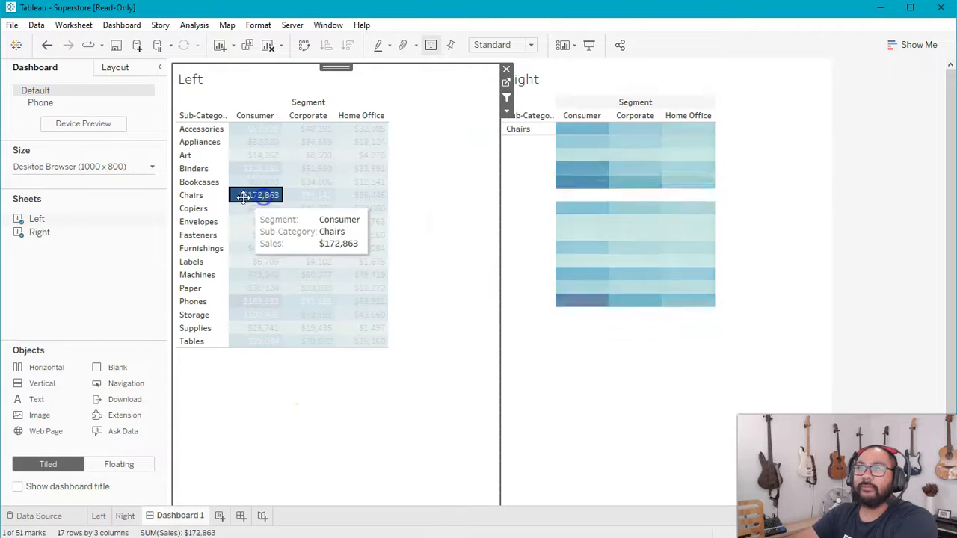
{"action": "left_click", "coordinate": [261, 194]}
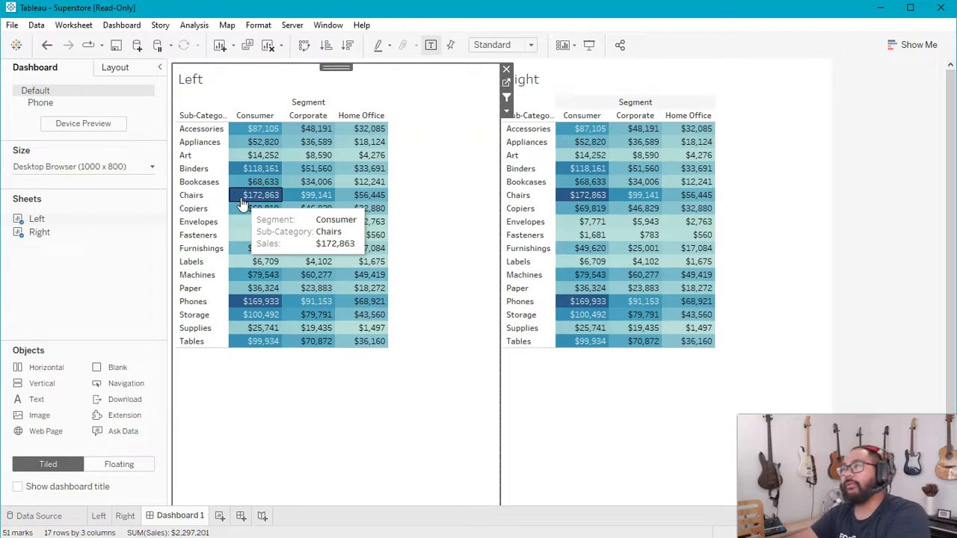